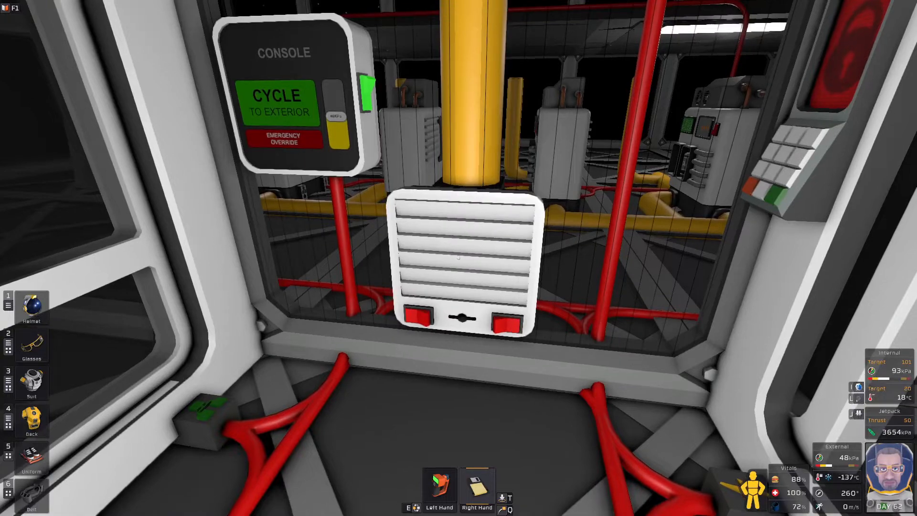
# - Start the airlock's cycle to the exterior so the vent begins depressurizing the chamber
pyautogui.click(277, 96)
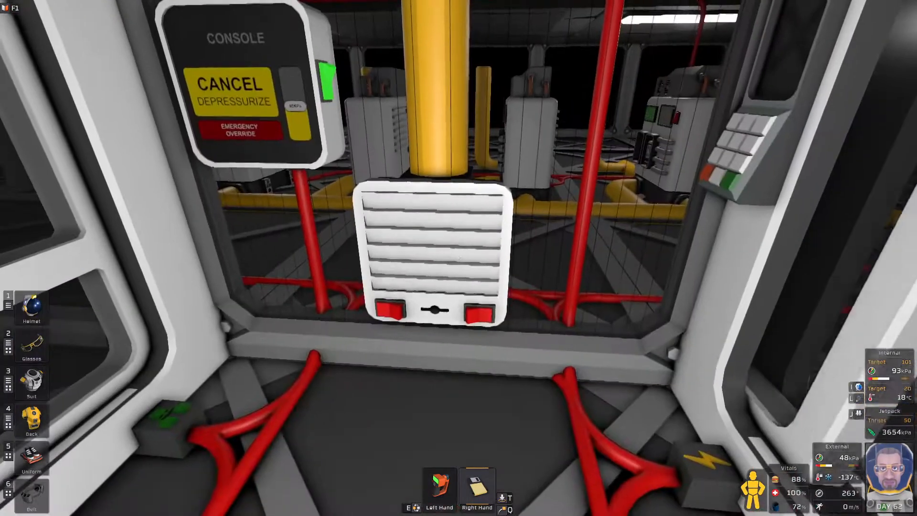